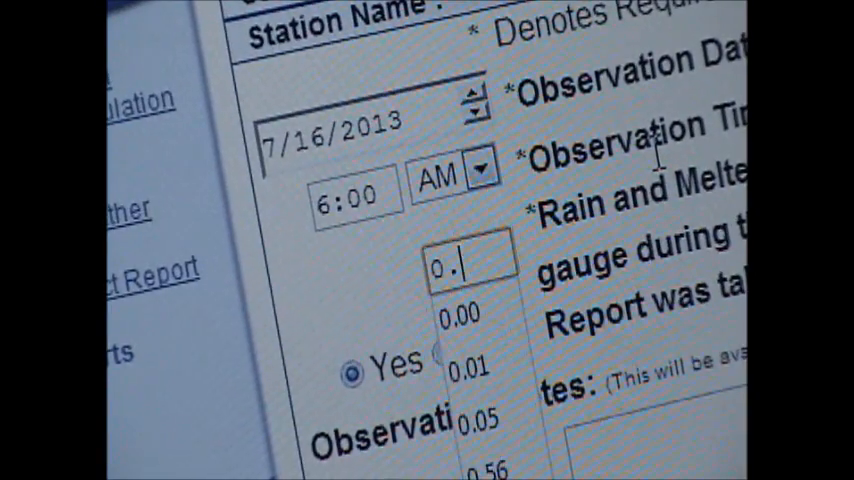
pyautogui.write('27')
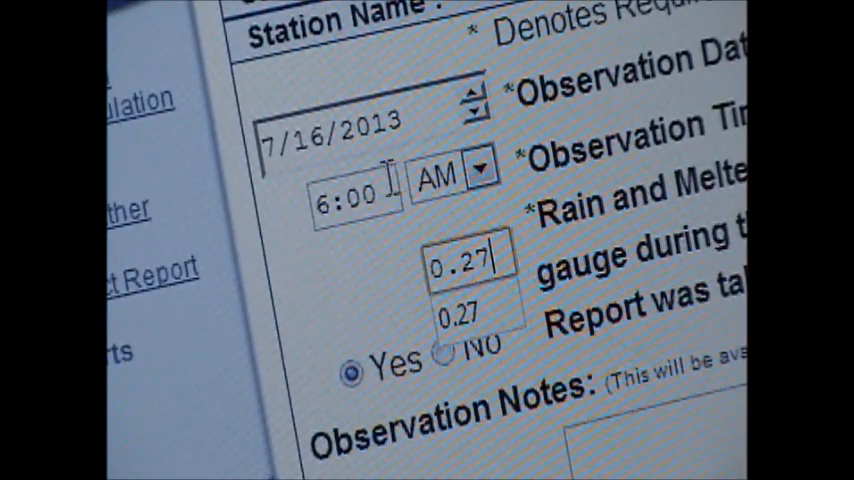